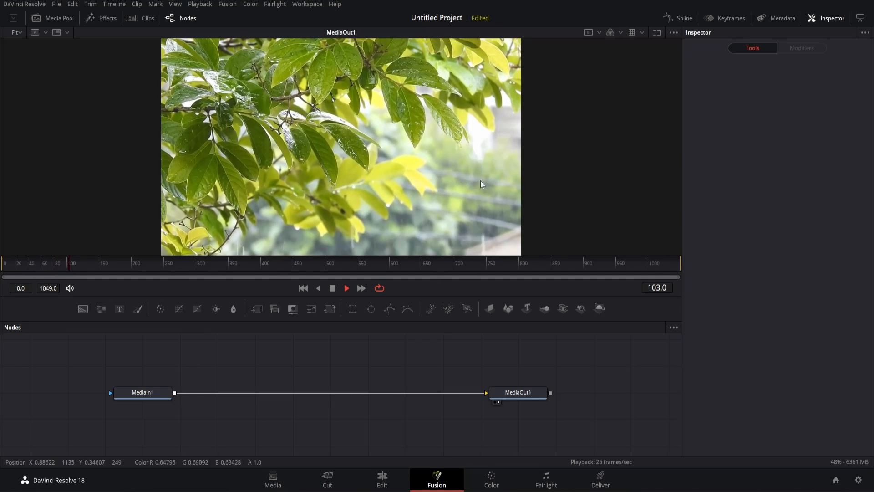
Add a SuperCRT node after MediaIn1 by searching 'super' in the Select Tool dialog.
left_click(142, 391)
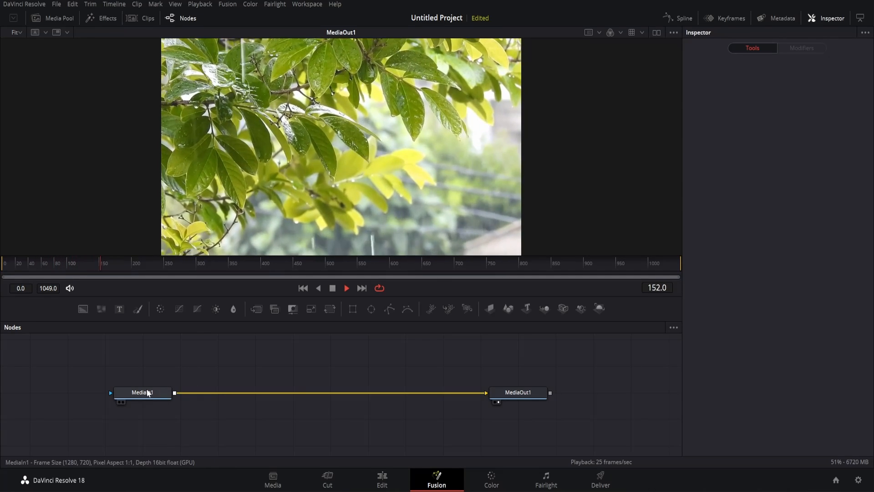
type("super")
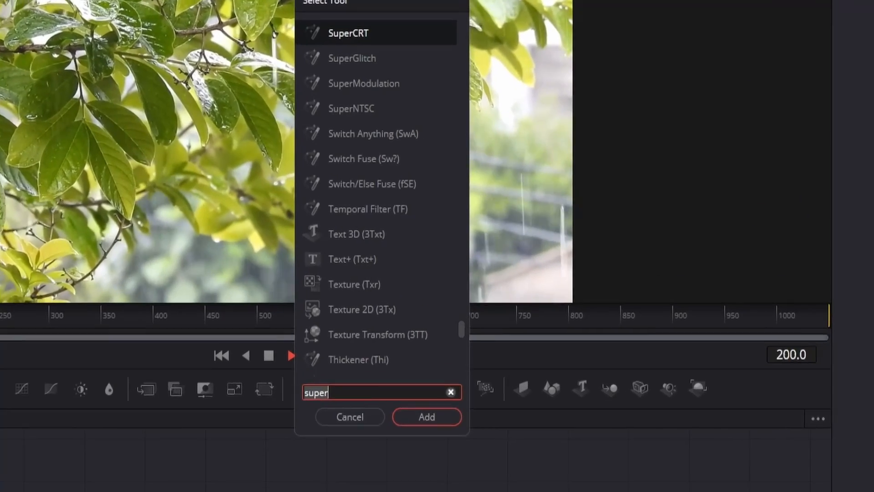
left_click(450, 392)
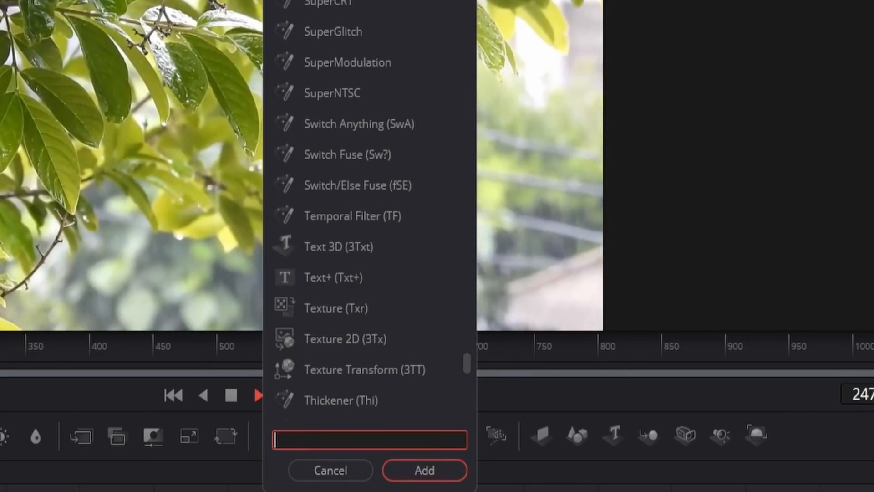
type("super")
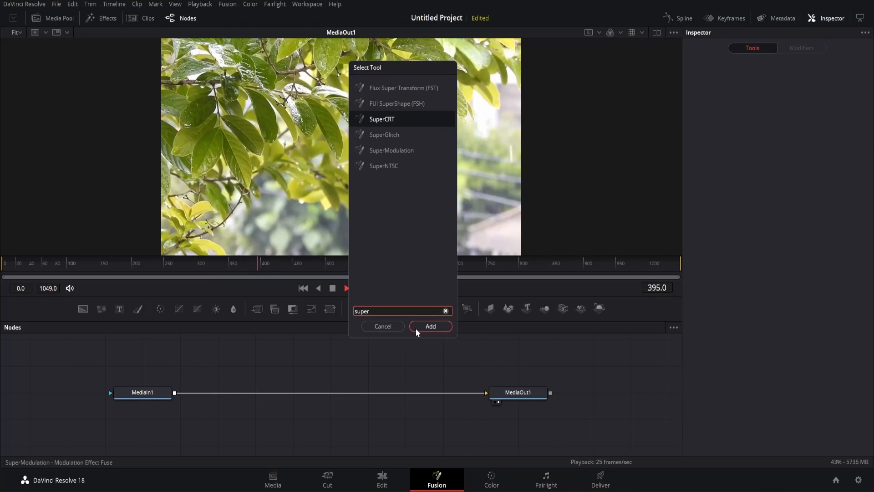
left_click(430, 326)
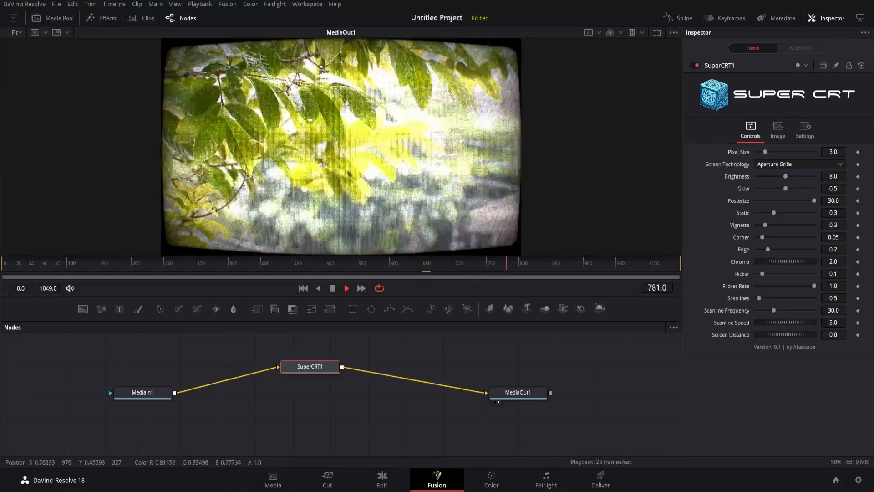
mouse_move(653, 156)
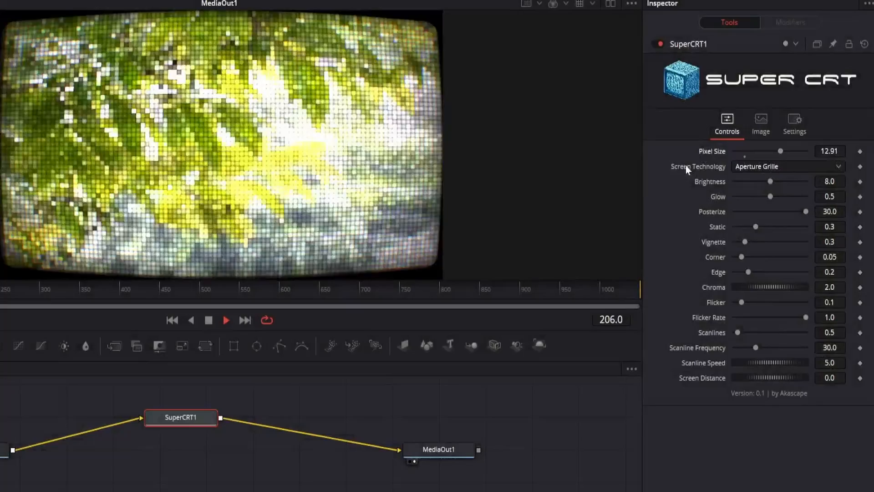
Try Shadow Mask screen technology, then return SuperCRT to Aperture Grille.
left_click(226, 320)
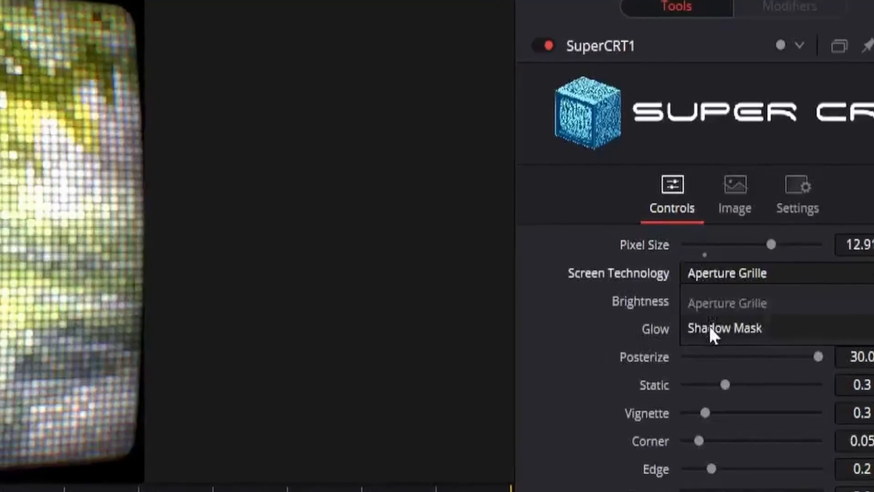
left_click(725, 328)
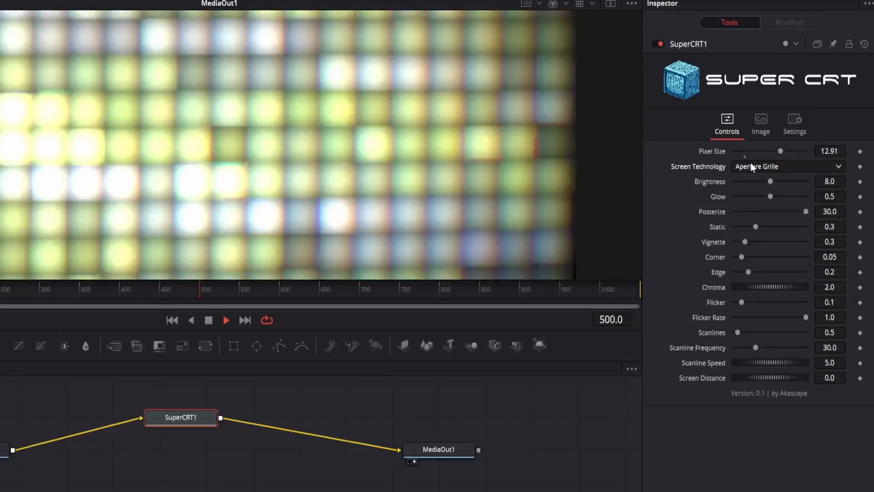
left_click(785, 166)
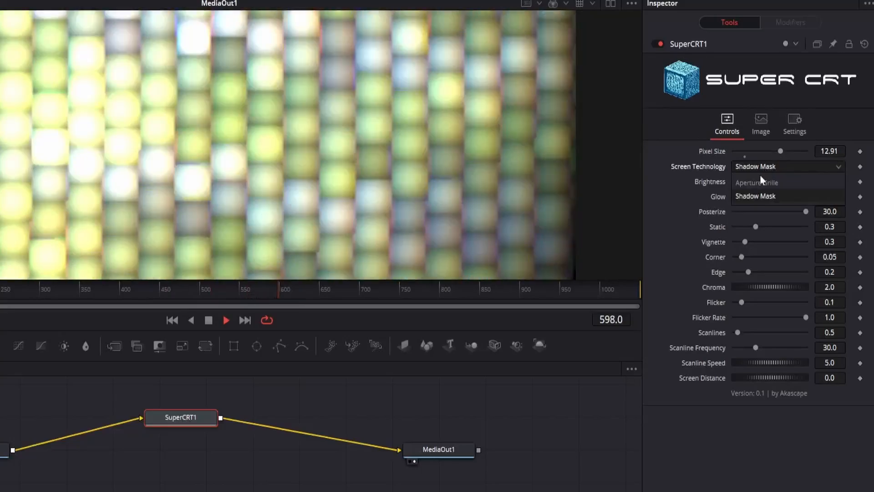
left_click(756, 182)
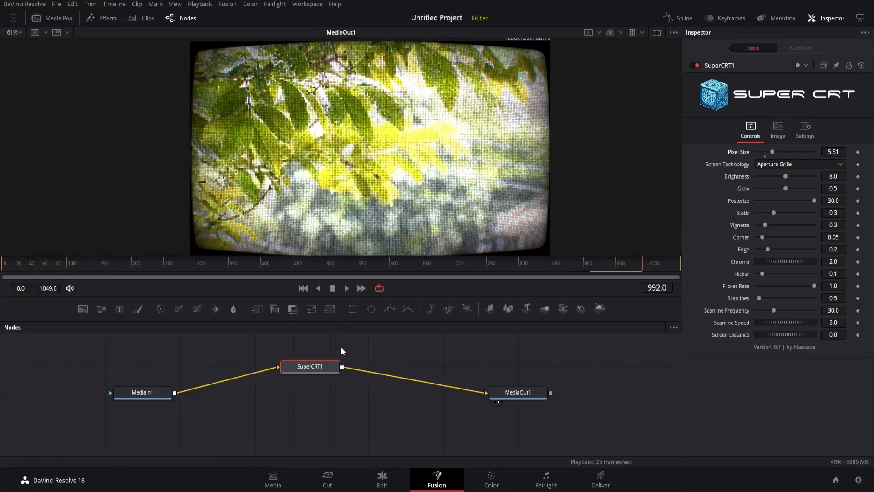
Add a Resize node after SuperCRT1 by searching 'resize' in the Select Tool dialog.
left_click(309, 366)
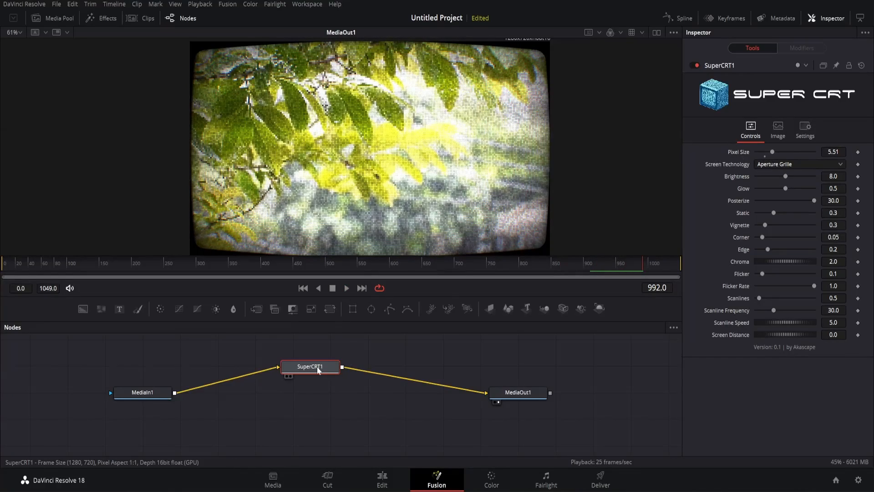
type("res")
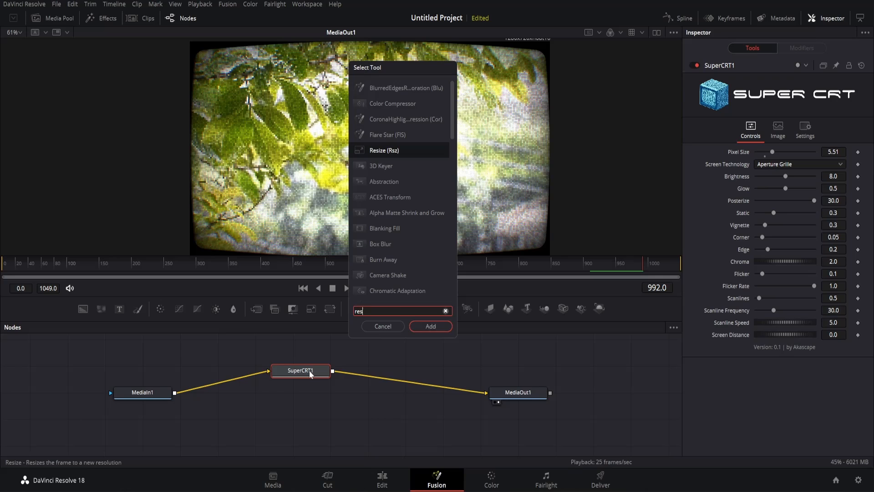
type("ize")
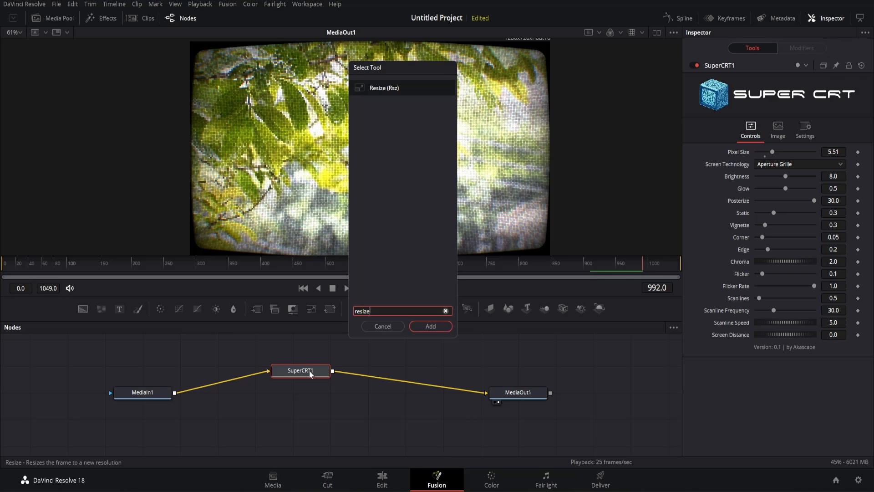
left_click(430, 326)
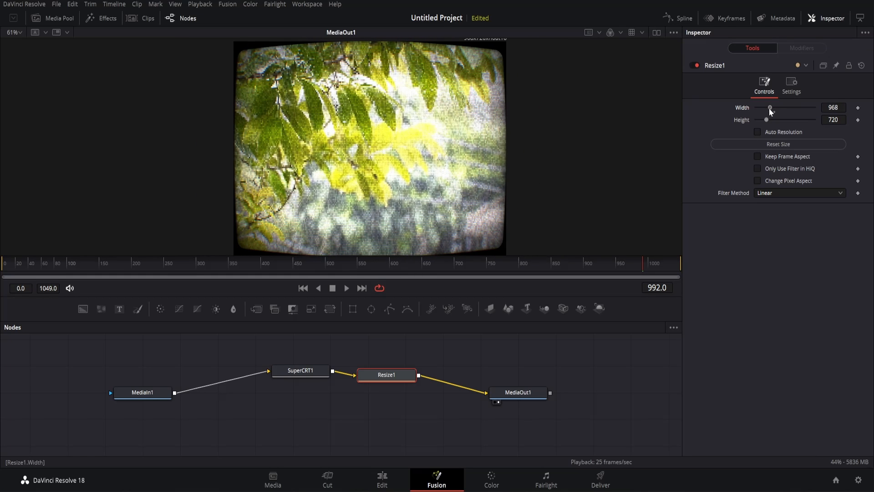
mouse_move(404, 150)
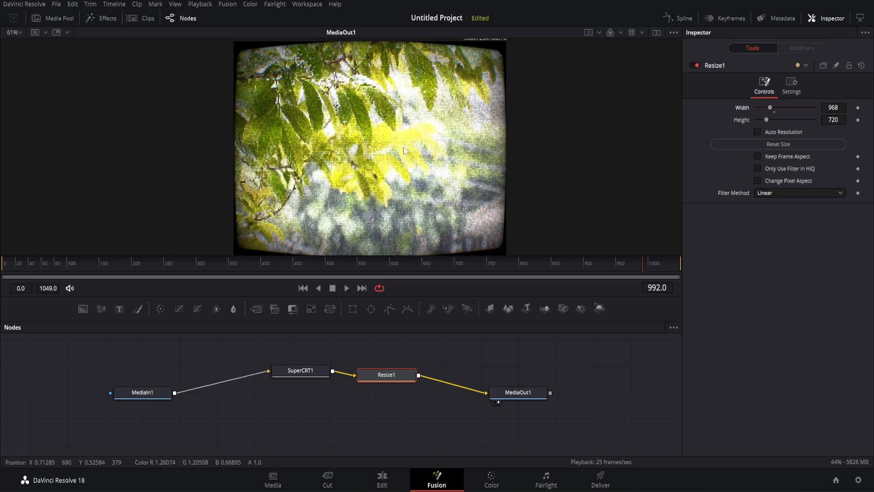
mouse_move(334, 399)
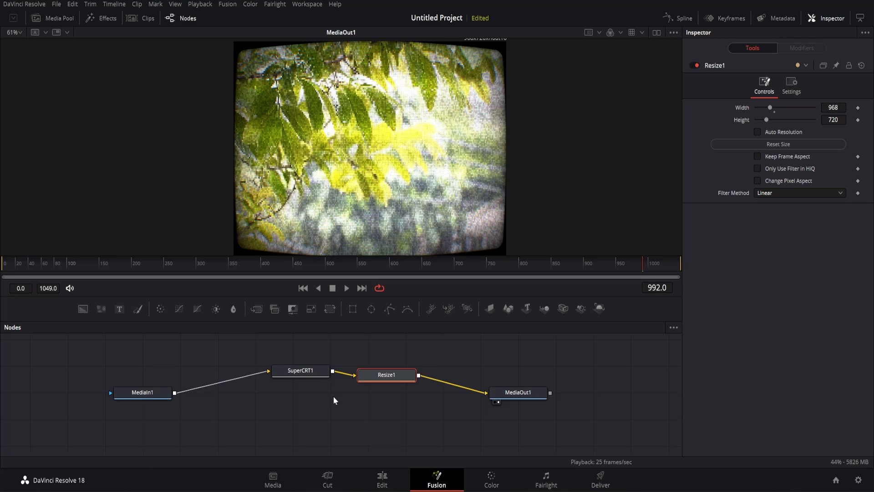
left_click(300, 370)
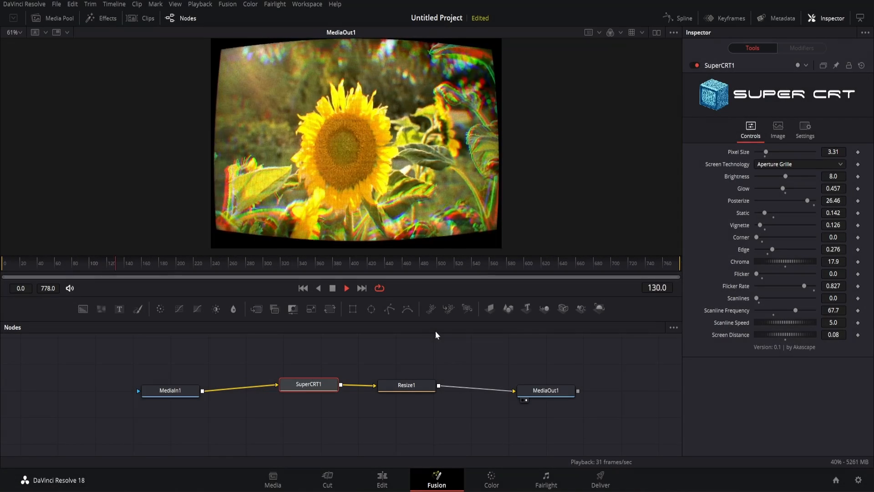
Add a SuperNTSC node after MediaIn1 and show its controls in the Inspector.
left_click(170, 391)
type("SuperNTSC")
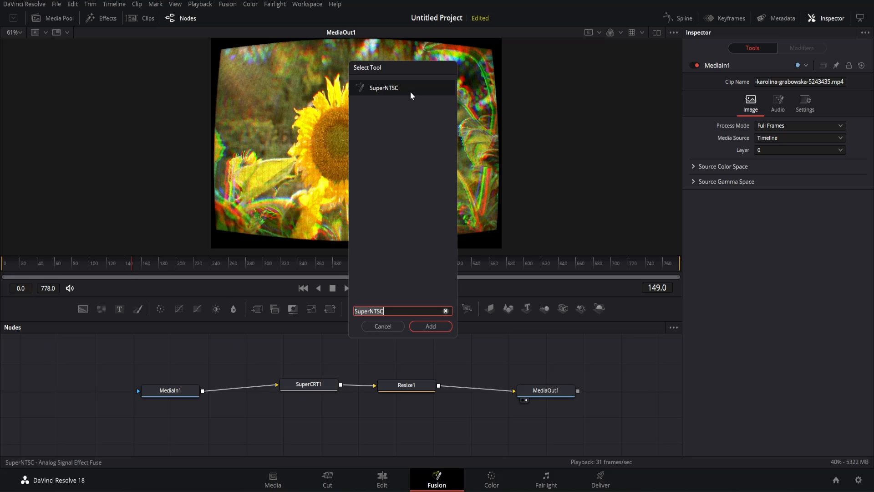
left_click(430, 326)
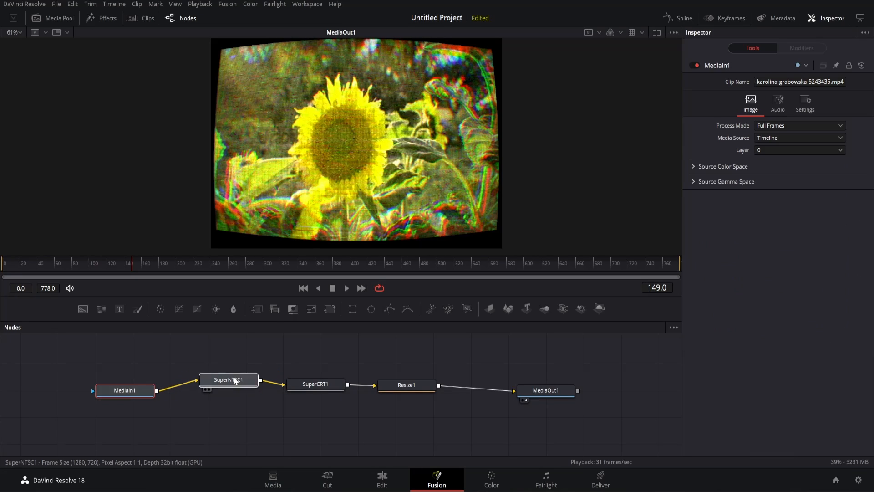
left_click(228, 380)
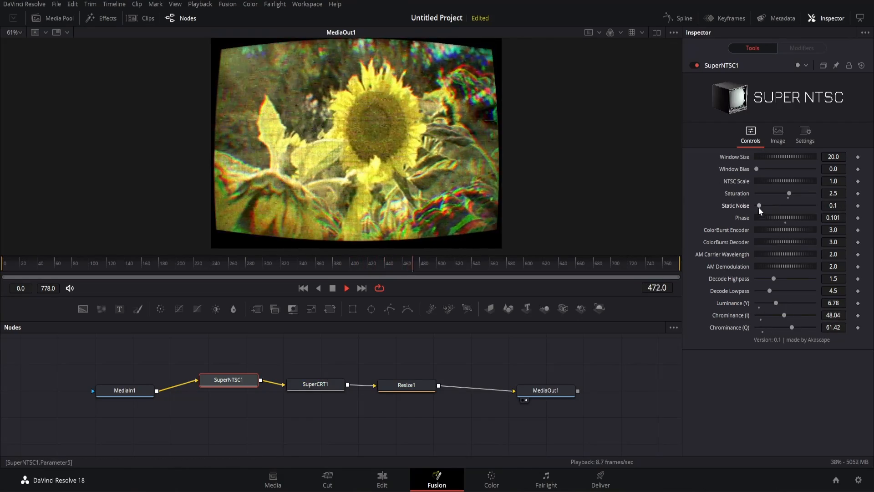
left_click(125, 391)
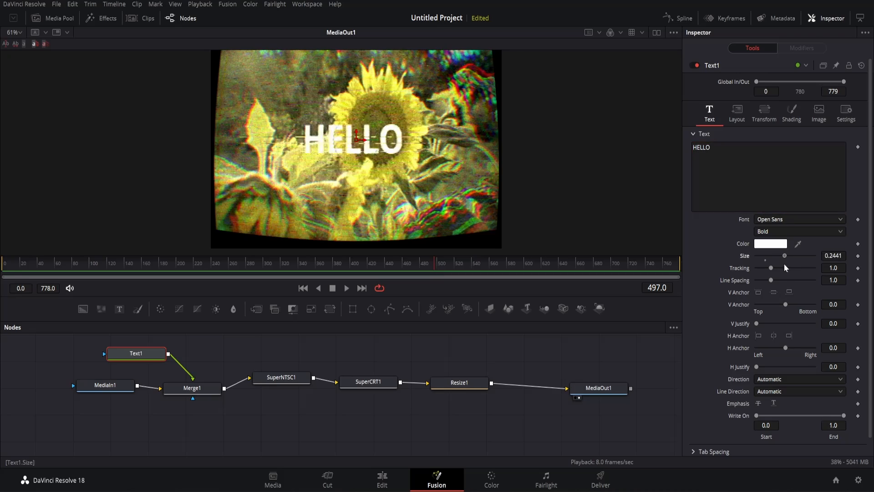
Move the HELLO text toward the top-left and select SuperCRT1 to adjust its pixel size.
left_click(346, 288)
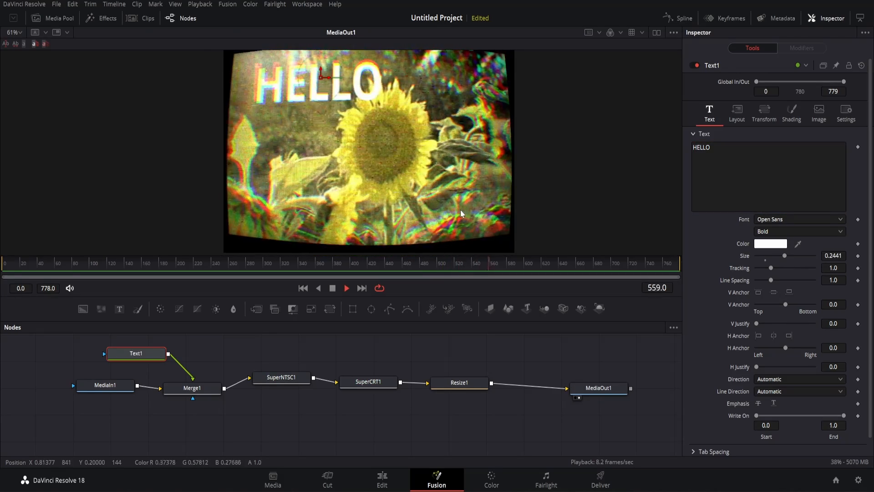
left_click(367, 381)
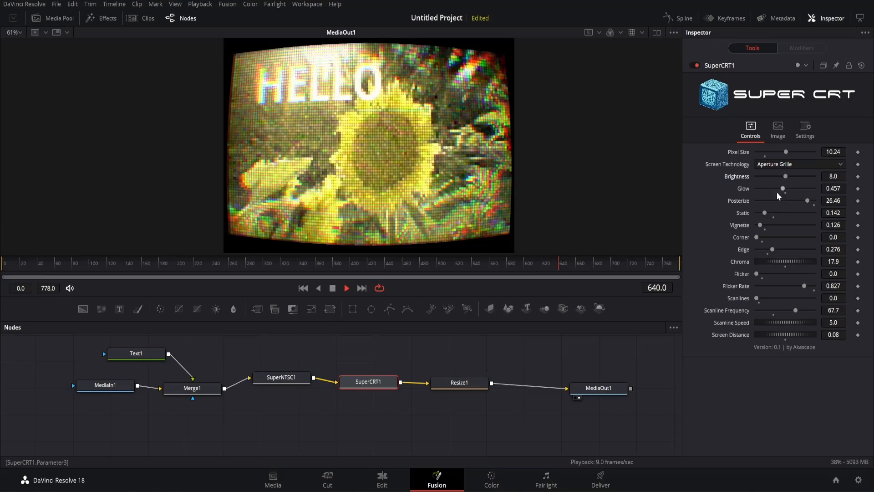